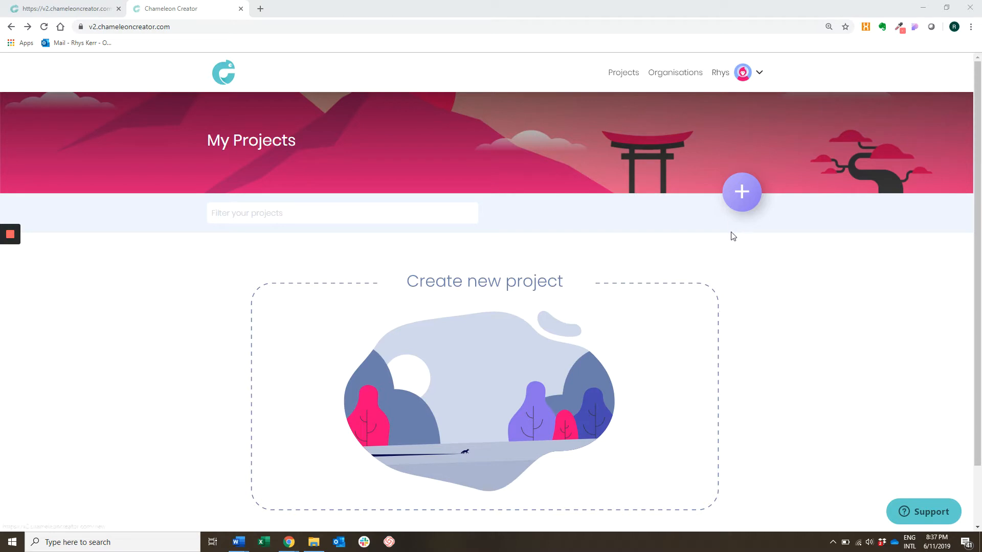
Step: Begin a new project from the empty My Projects page via the purple + button
left_click(741, 192)
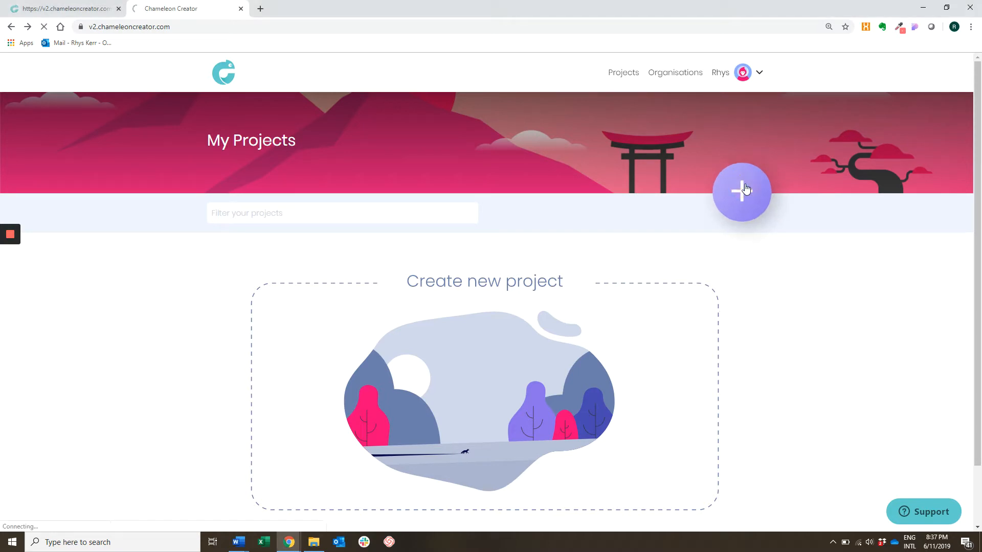
Step: Create the module 'Rhys-demo-training' with Owner kept as Training
left_click(743, 193)
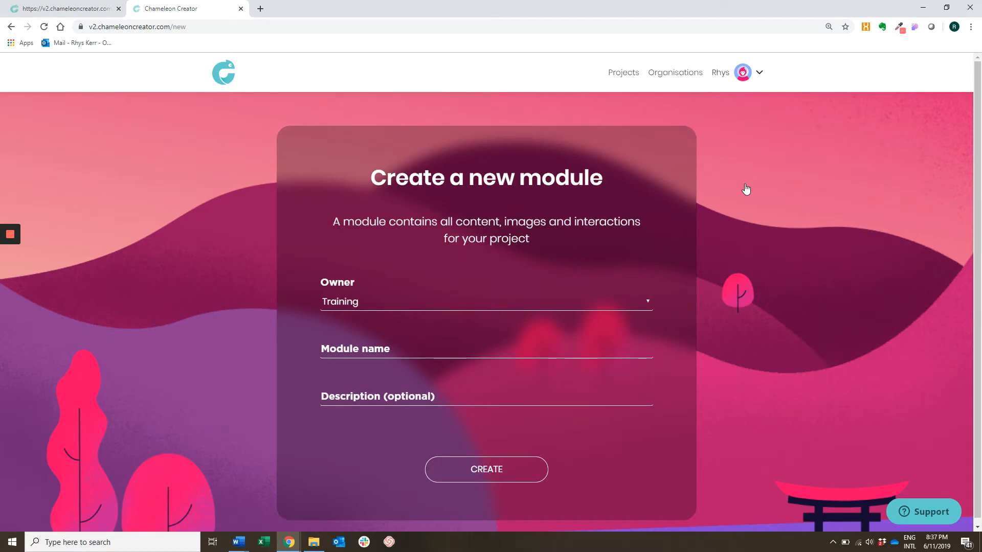
mouse_move(700, 206)
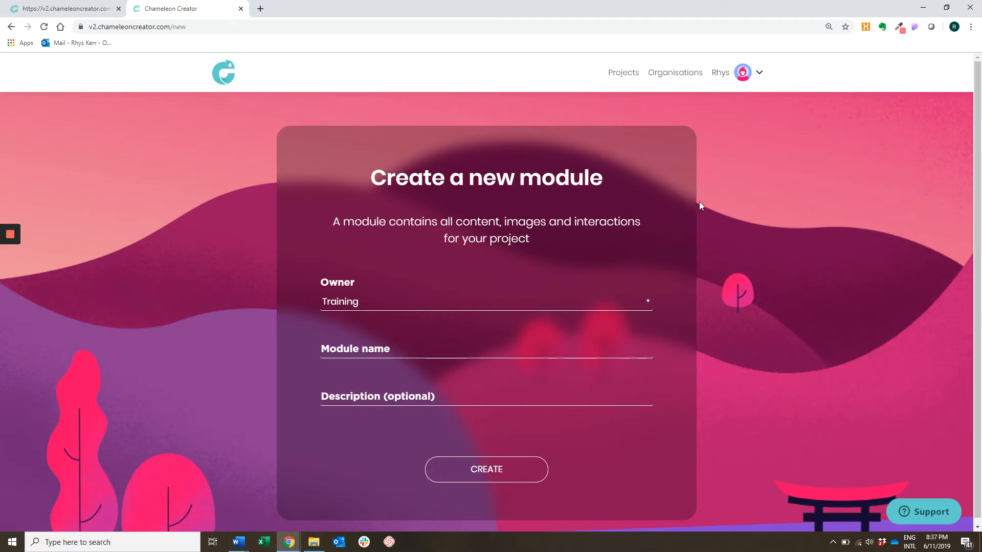
mouse_move(359, 302)
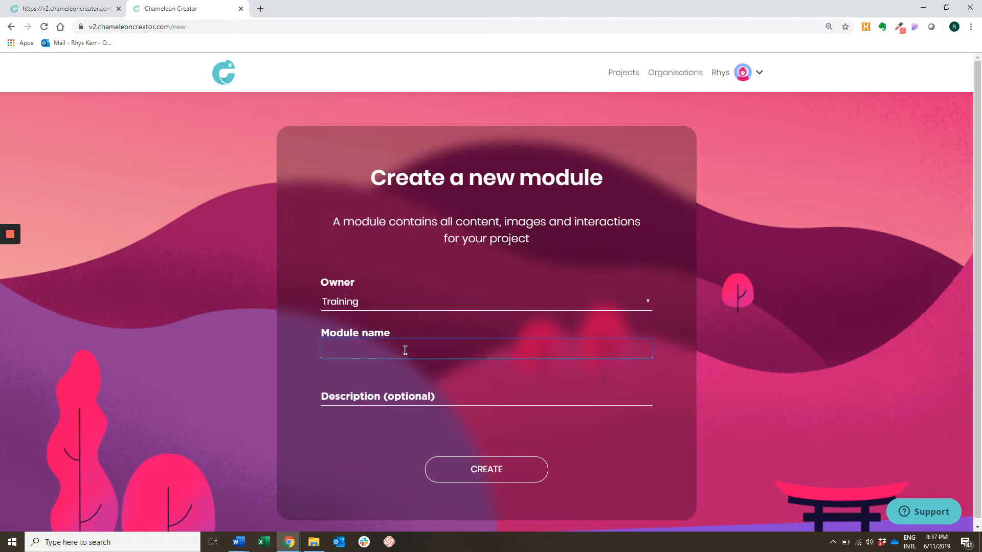
type("Rhys")
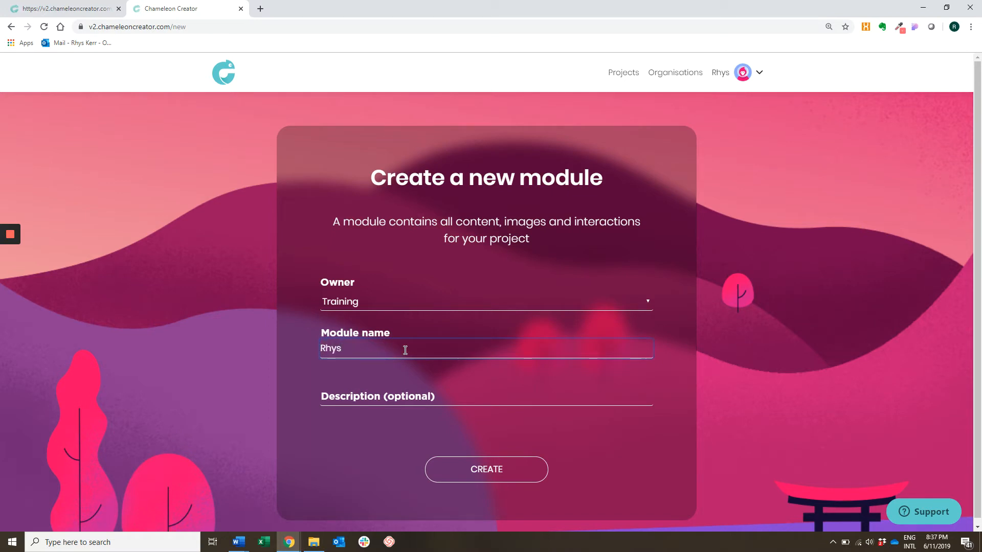
type("-demo")
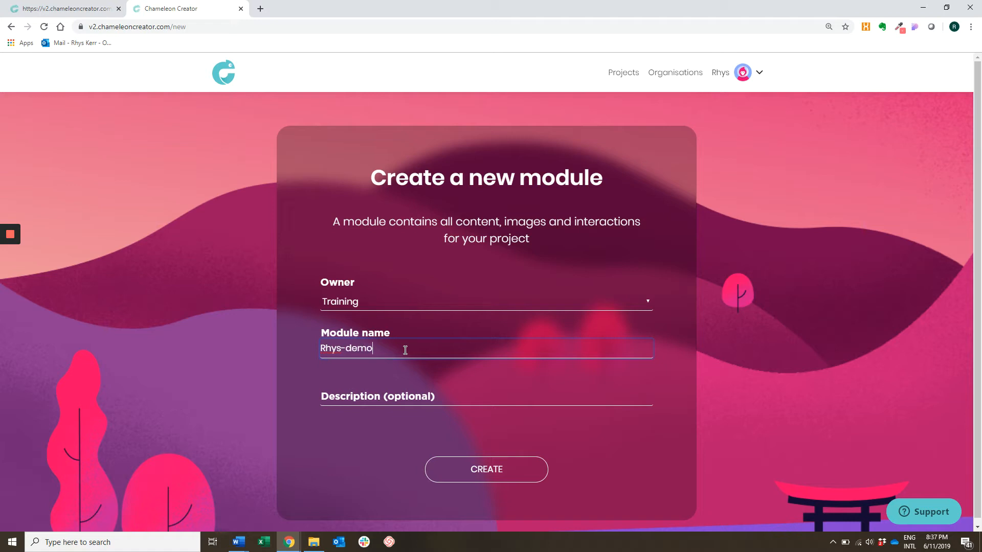
type("-")
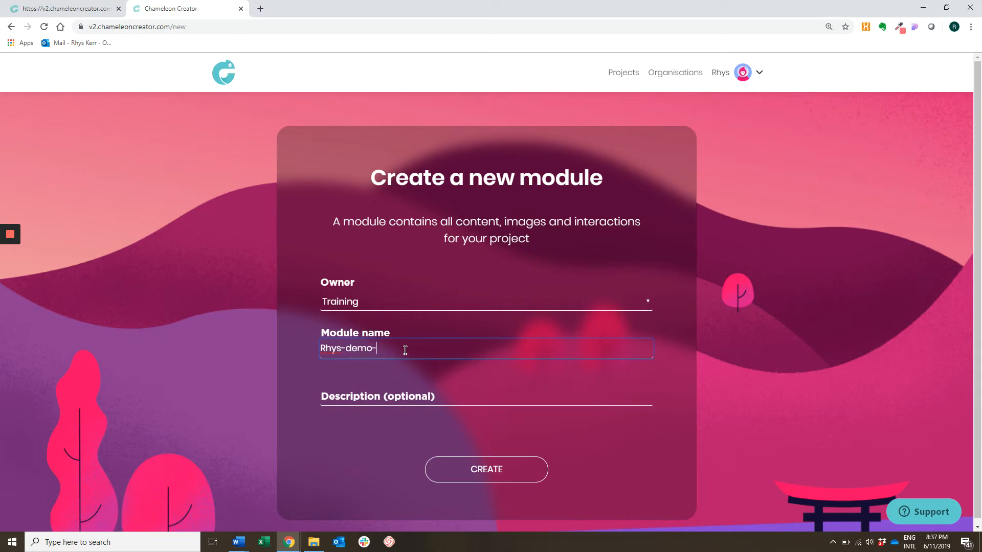
type("traini")
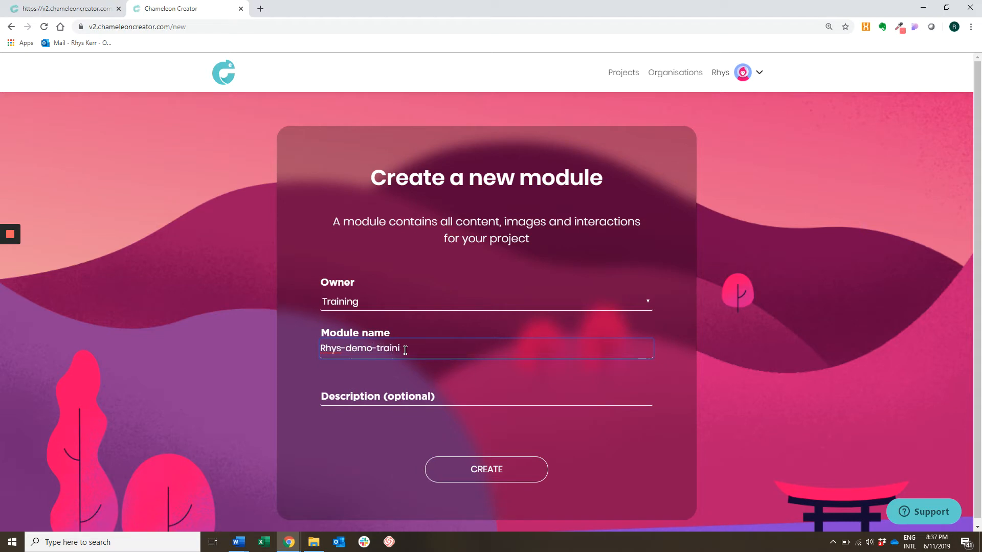
type("ng")
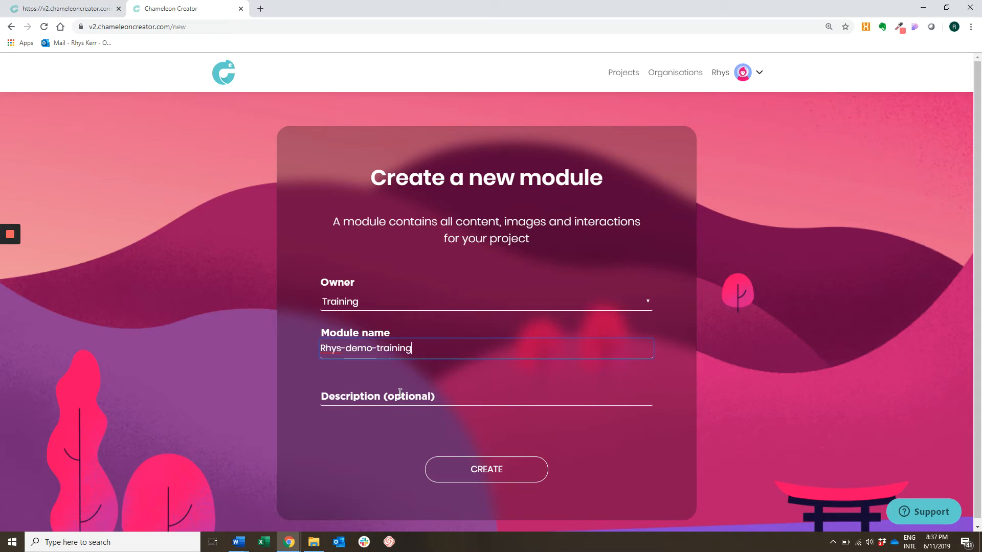
mouse_move(445, 483)
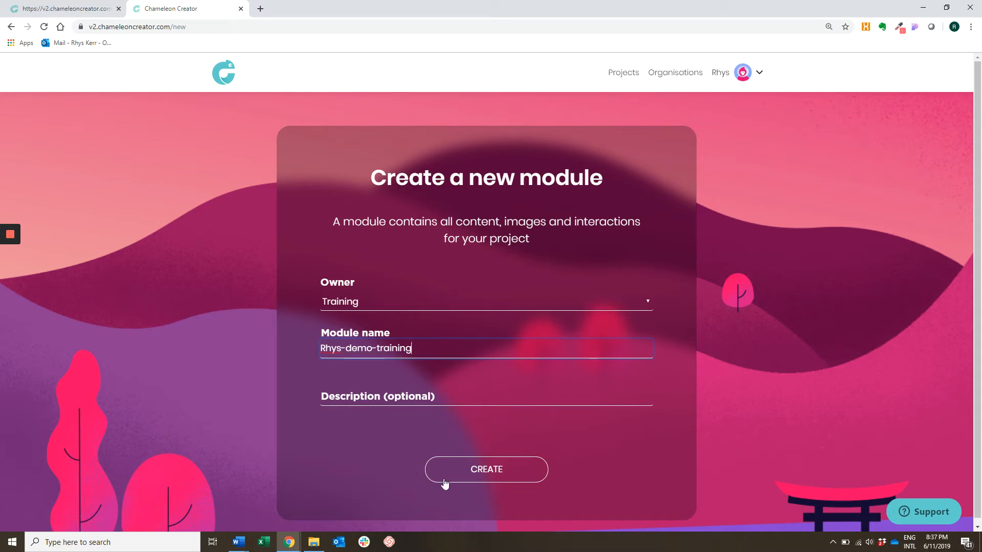
left_click(486, 470)
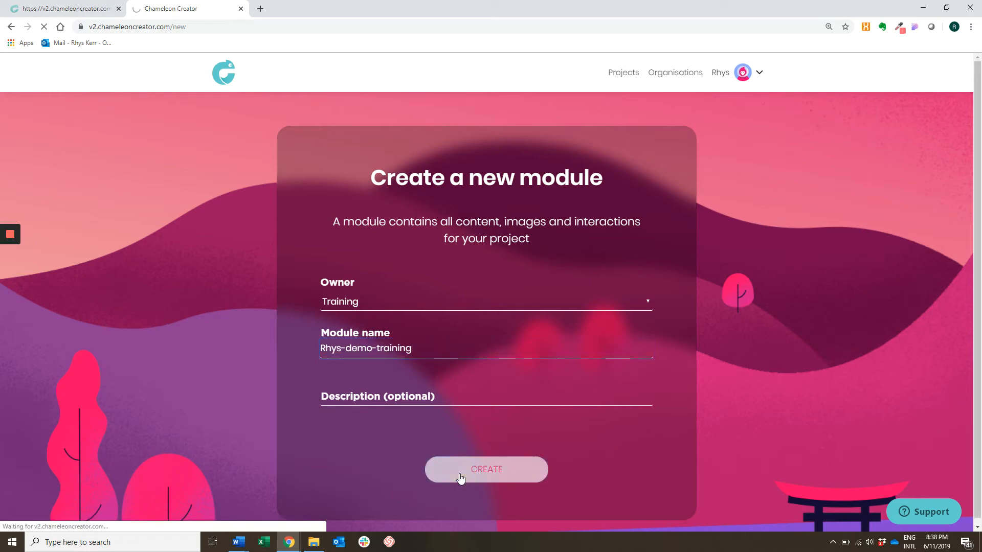
Step: Review the loaded settings page, check slug 'rhys-demo-training', and move focus to the Tags field
left_click(485, 469)
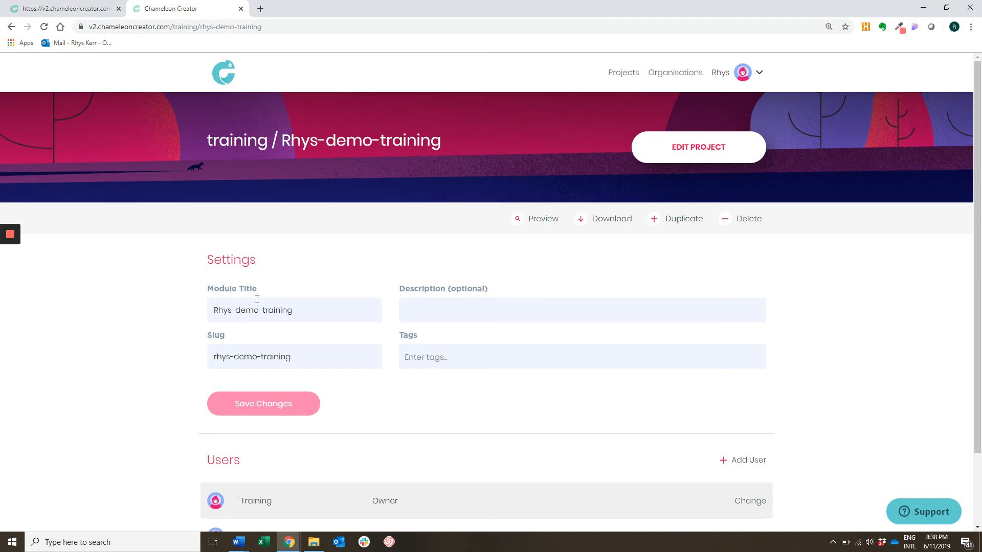
mouse_move(298, 320)
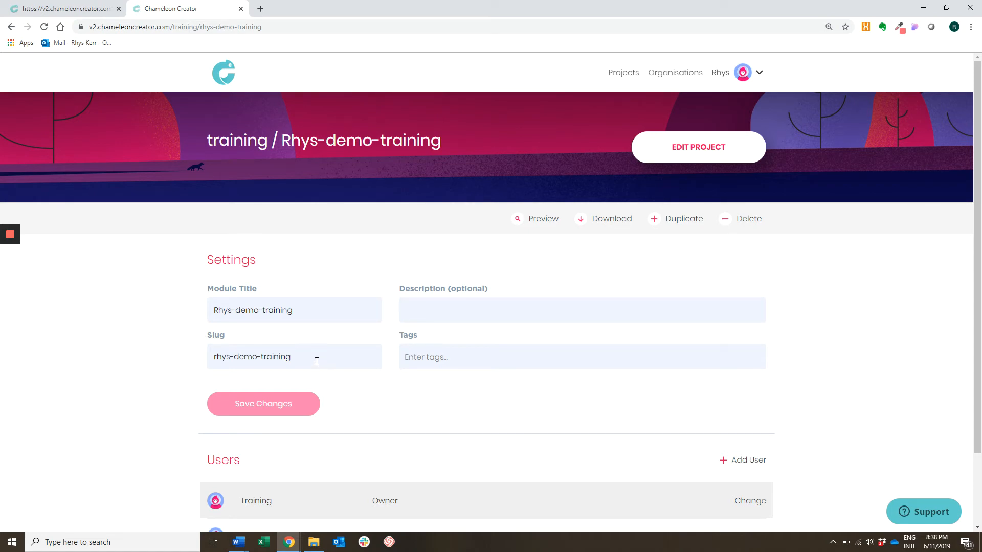
left_click(295, 356)
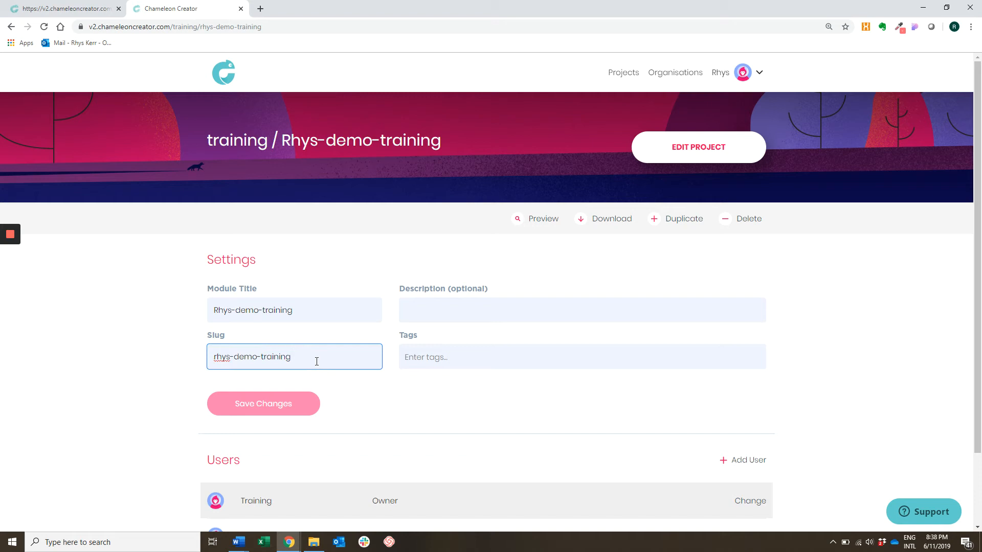
left_click(182, 27)
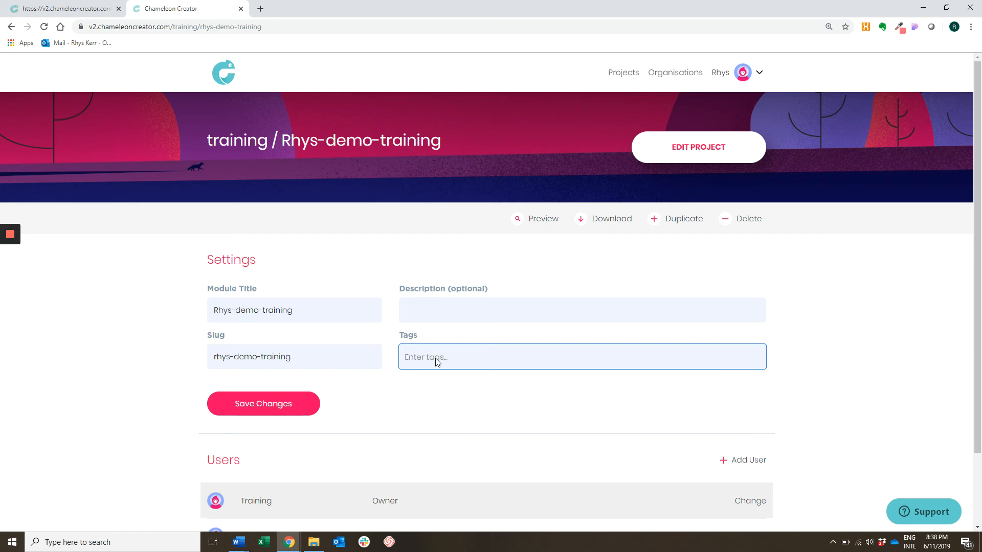
Step: Add tags 'training' and 'demo' to the module and save its settings
type("trai")
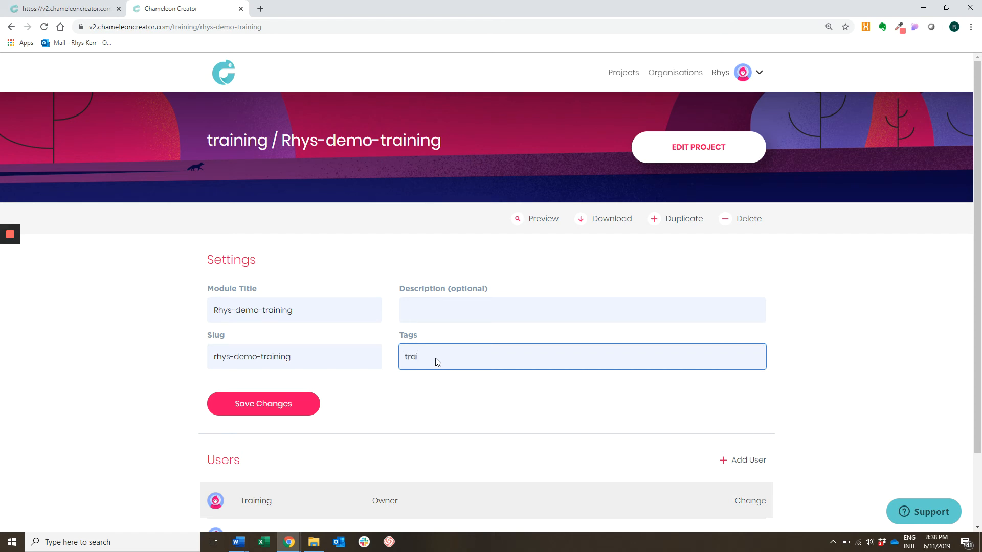
key("Enter")
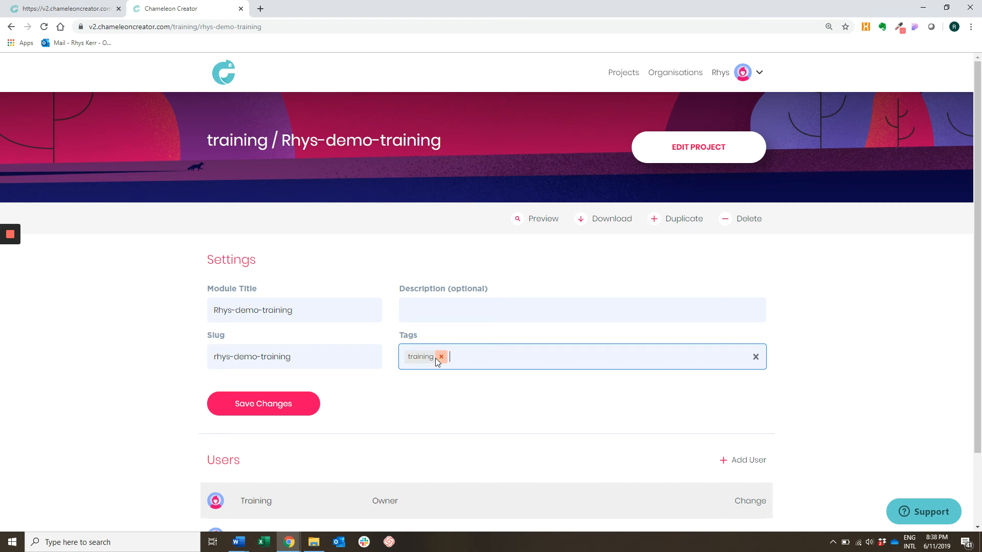
mouse_move(480, 366)
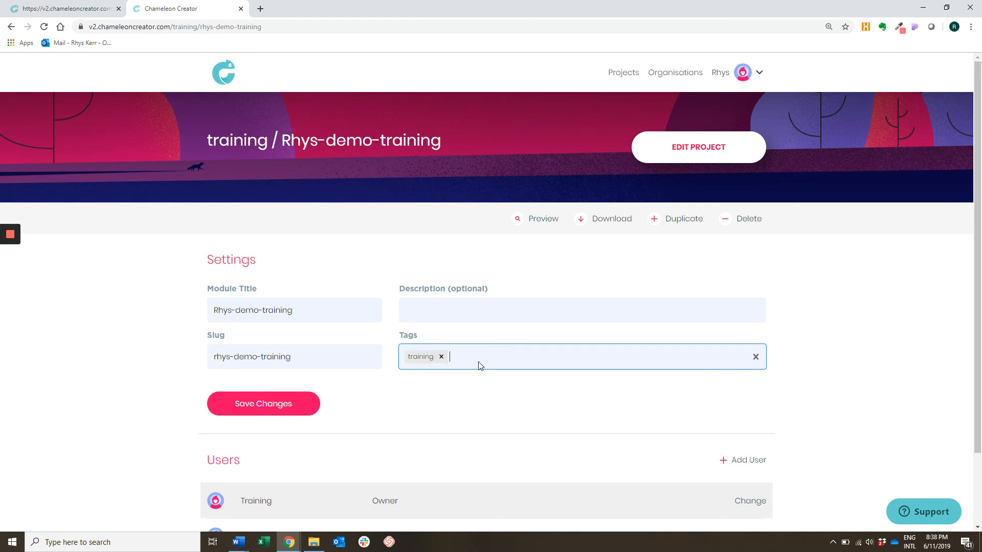
type("demo")
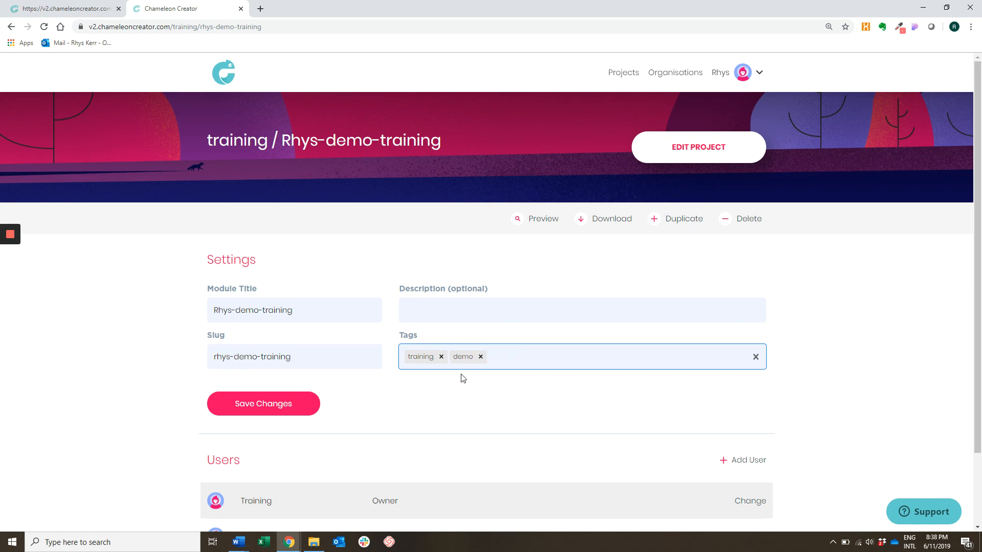
mouse_move(487, 406)
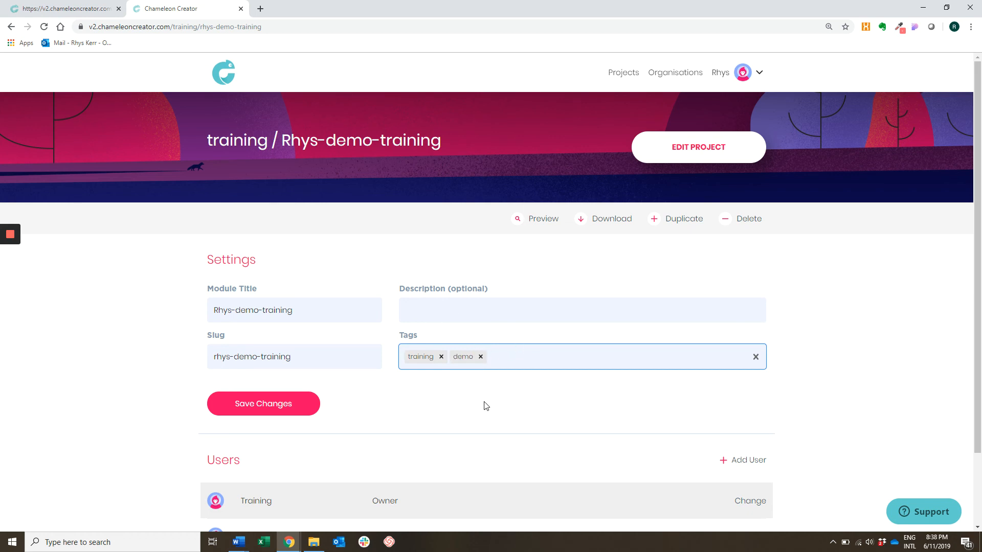
left_click(563, 356)
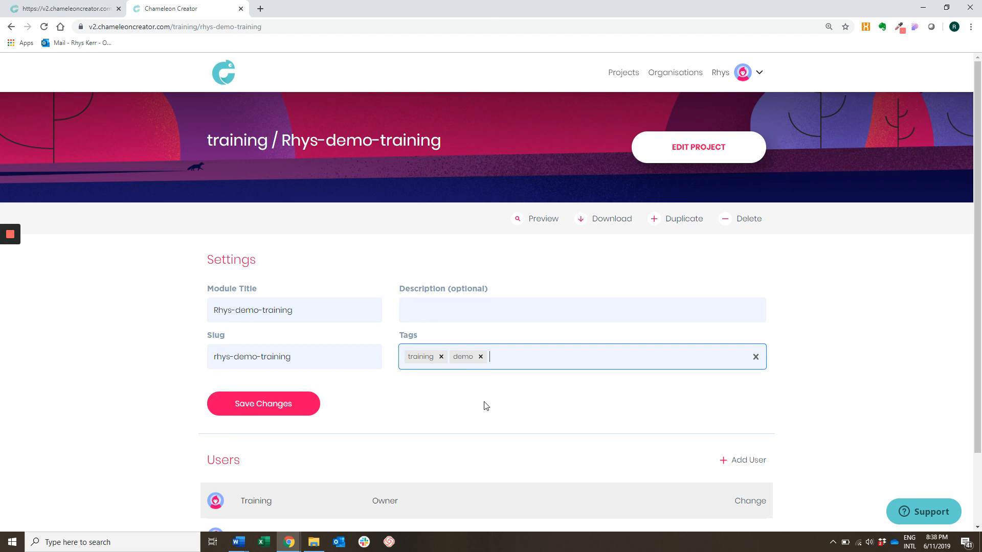
mouse_move(286, 408)
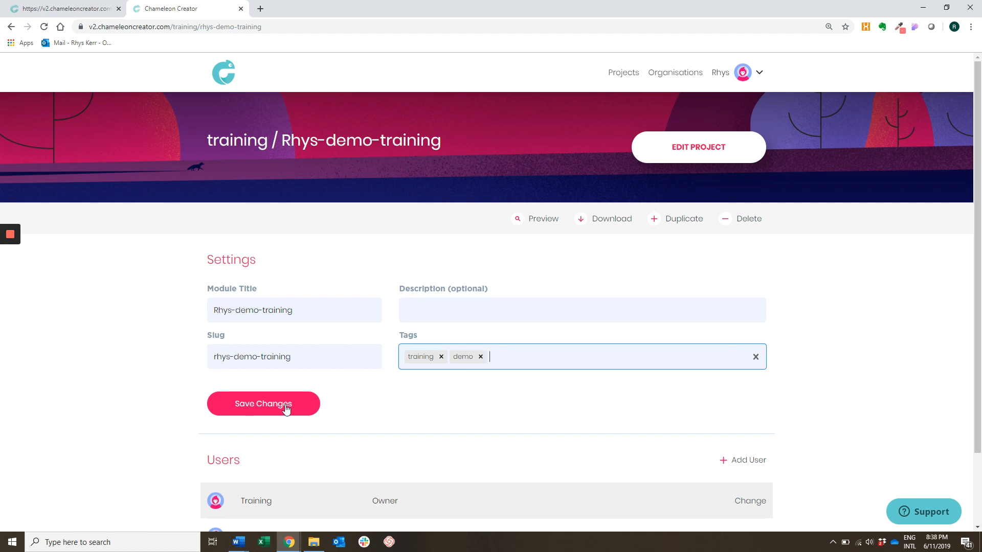
left_click(263, 403)
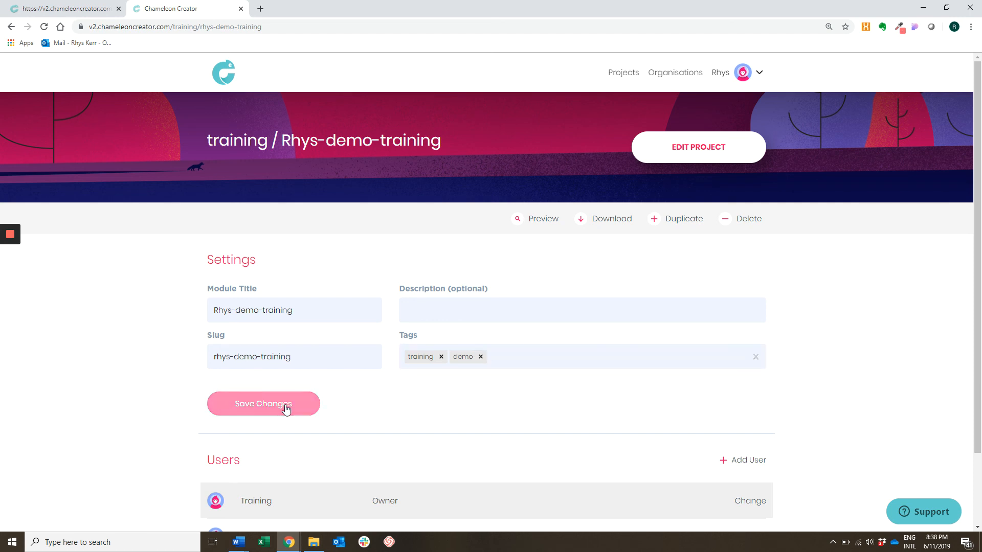
mouse_move(144, 306)
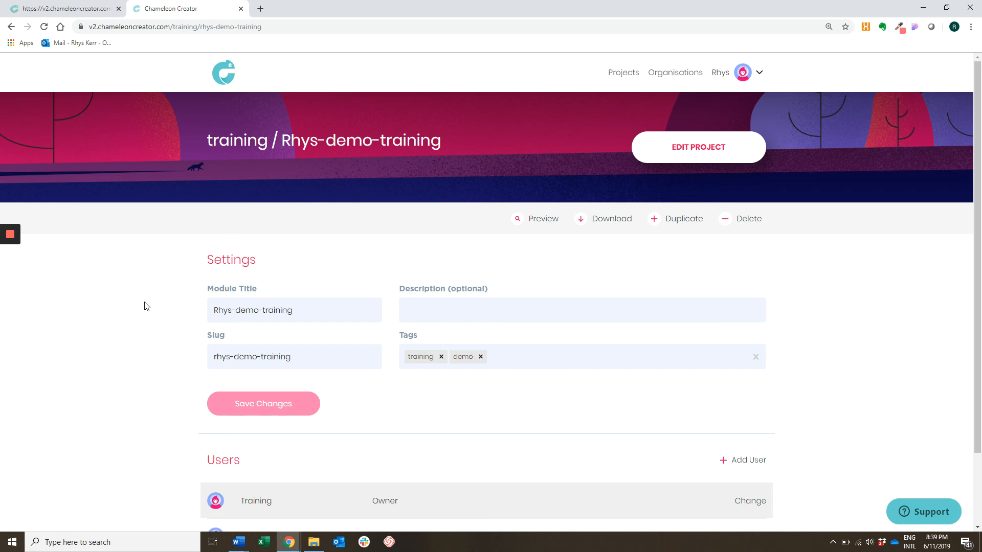
mouse_move(18, 241)
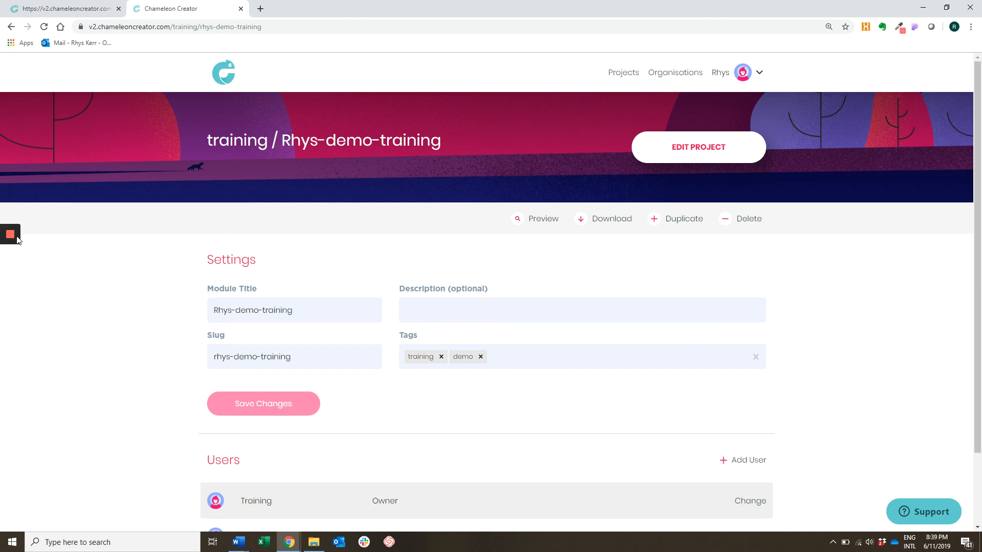